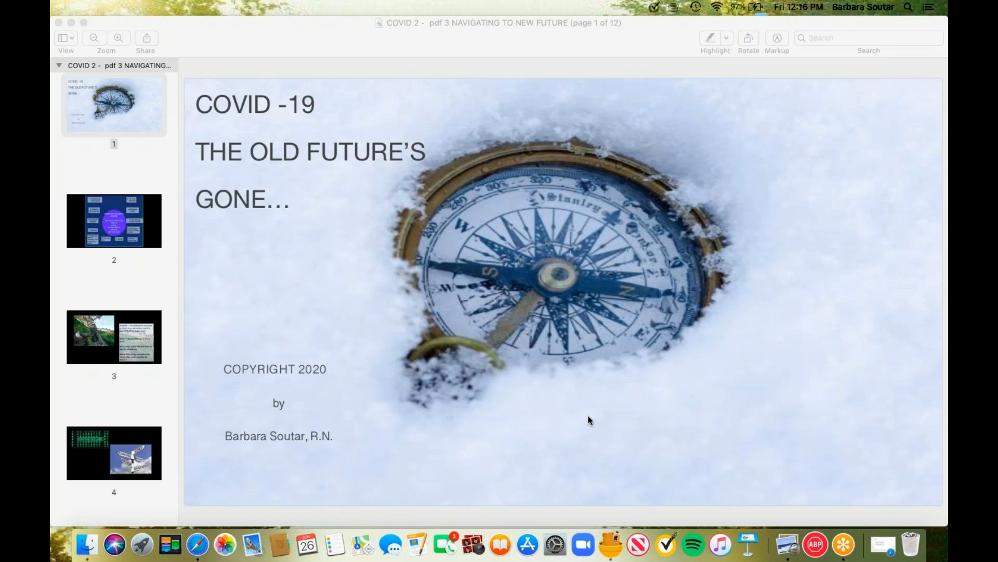
{"action": "mouse_move", "coordinate": [141, 258]}
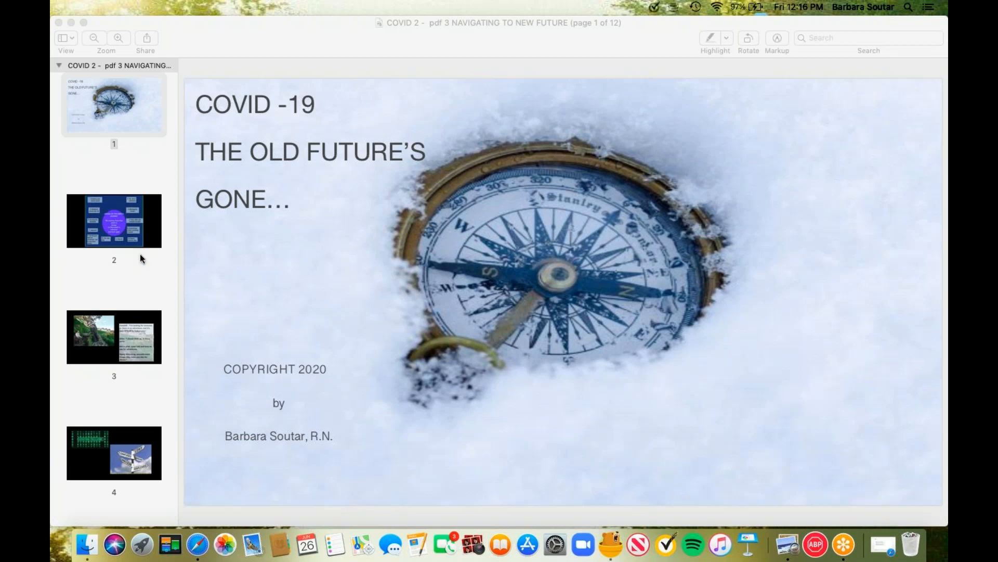
- Go to page 2, the Stages of the Hero's Journey diagram, via its sidebar thumbnail
{"action": "left_click", "coordinate": [113, 221]}
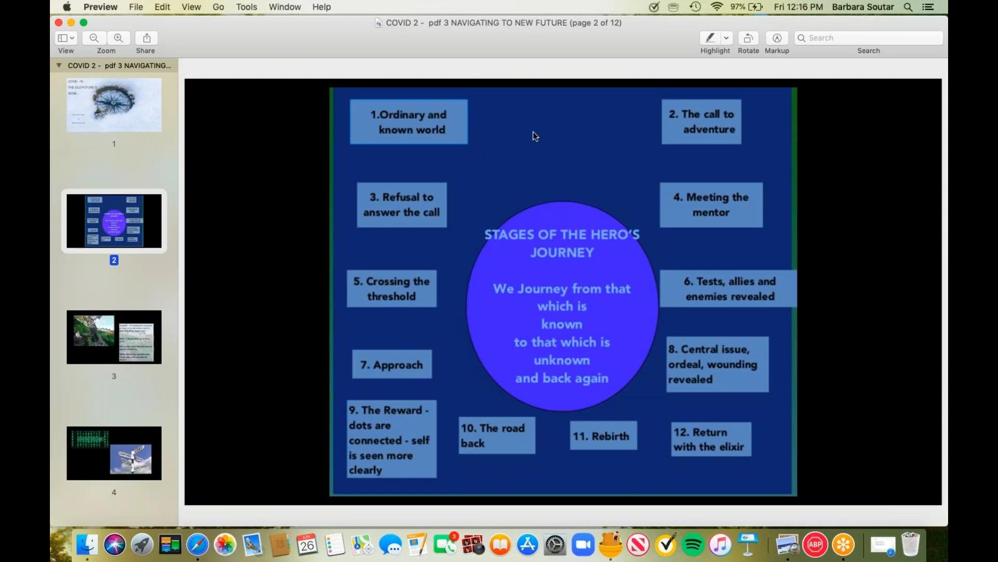
{"action": "mouse_move", "coordinate": [536, 121]}
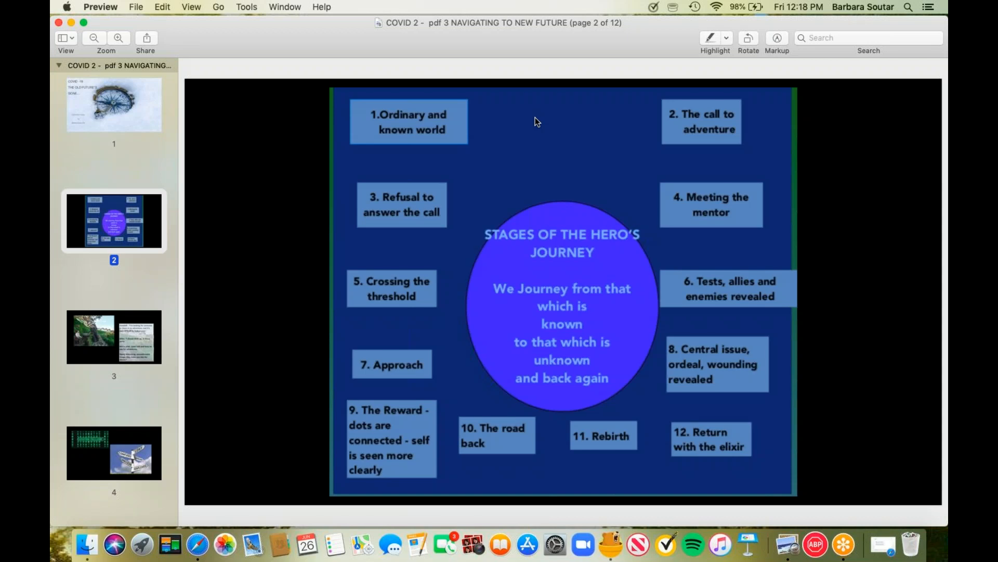
{"action": "mouse_move", "coordinate": [528, 123]}
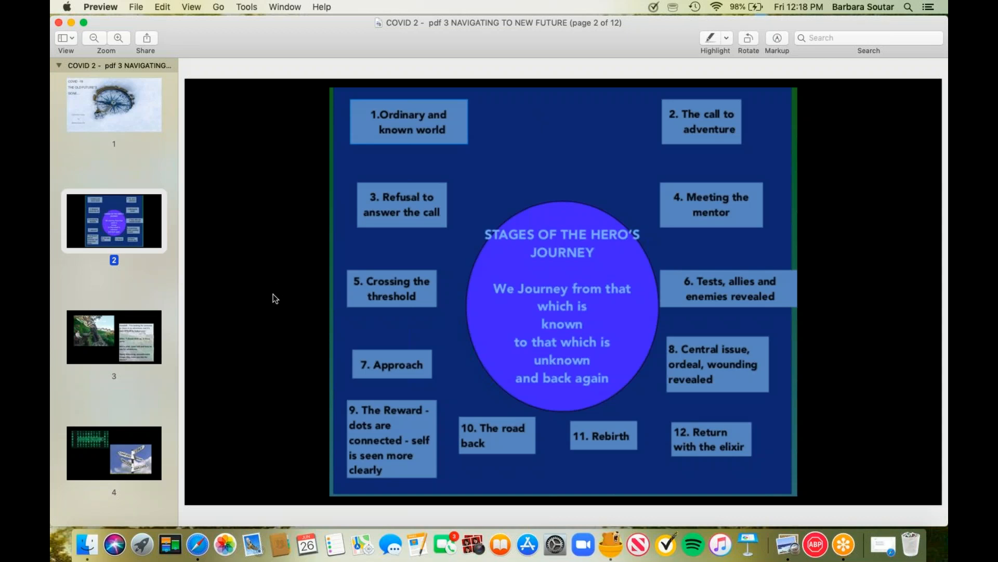
- Go to page 3, the Gandalf and Bilbo adventure-quote slide
{"action": "left_click", "coordinate": [113, 337]}
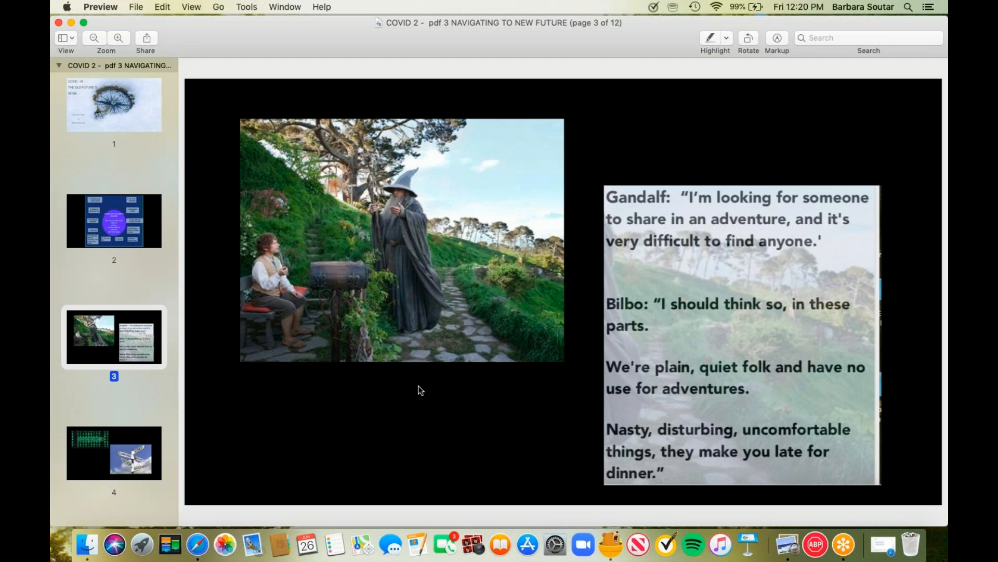
{"action": "mouse_move", "coordinate": [162, 434]}
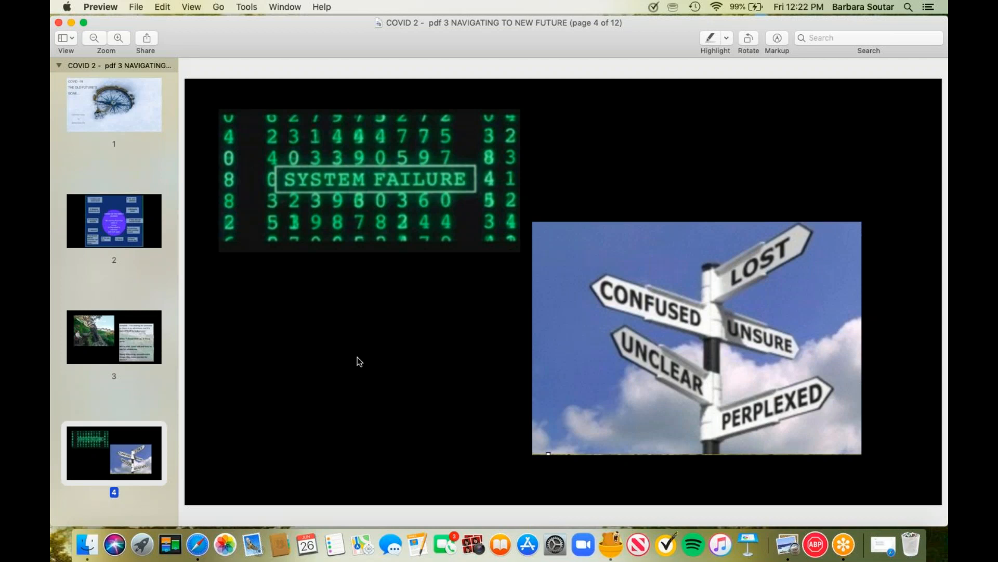
{"action": "mouse_move", "coordinate": [135, 424]}
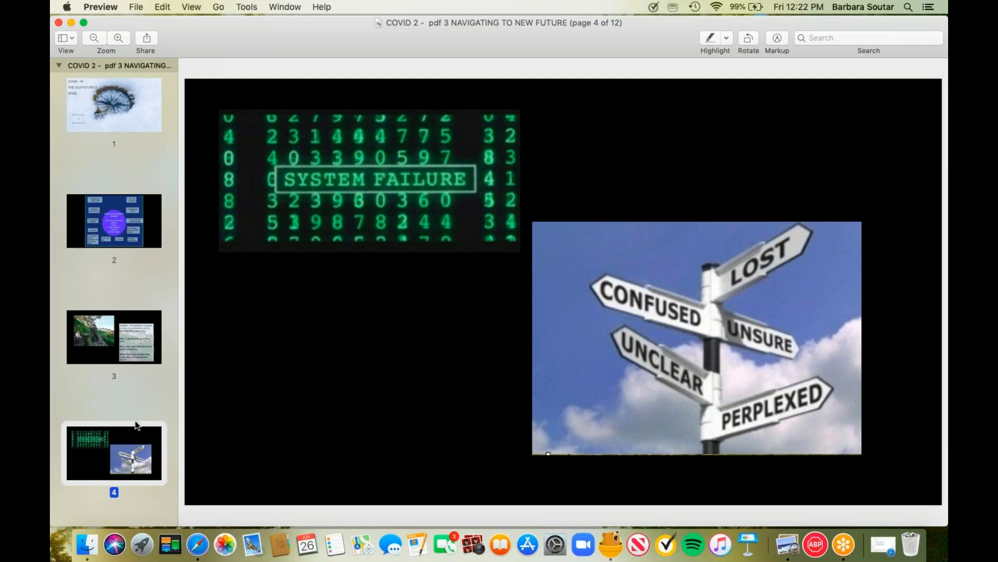
- Scroll the thumbnail sidebar down while page 4, the System Failure slide, stays shown
{"action": "scroll", "scroll_direction": "down", "scroll_amount": 3}
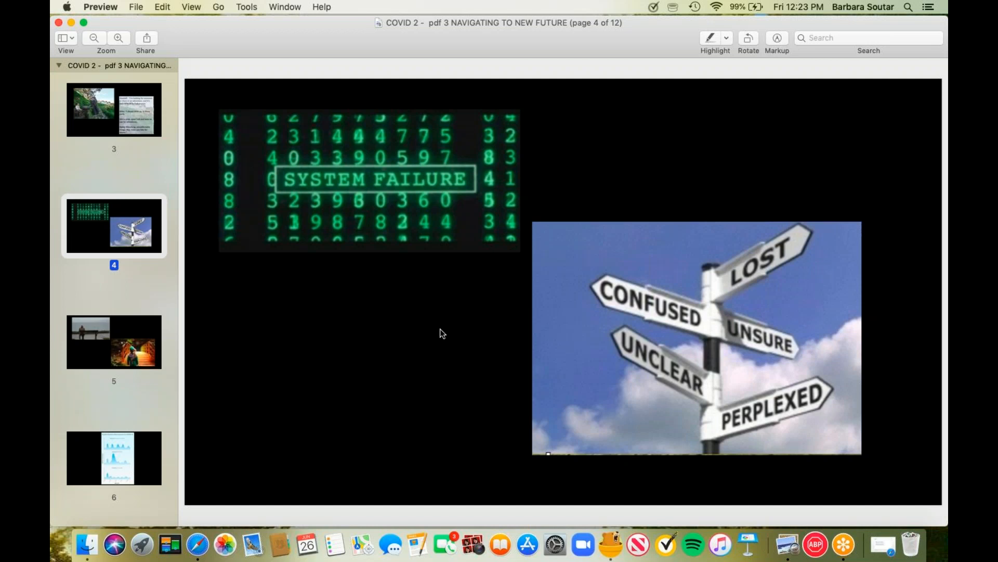
{"action": "mouse_move", "coordinate": [302, 350]}
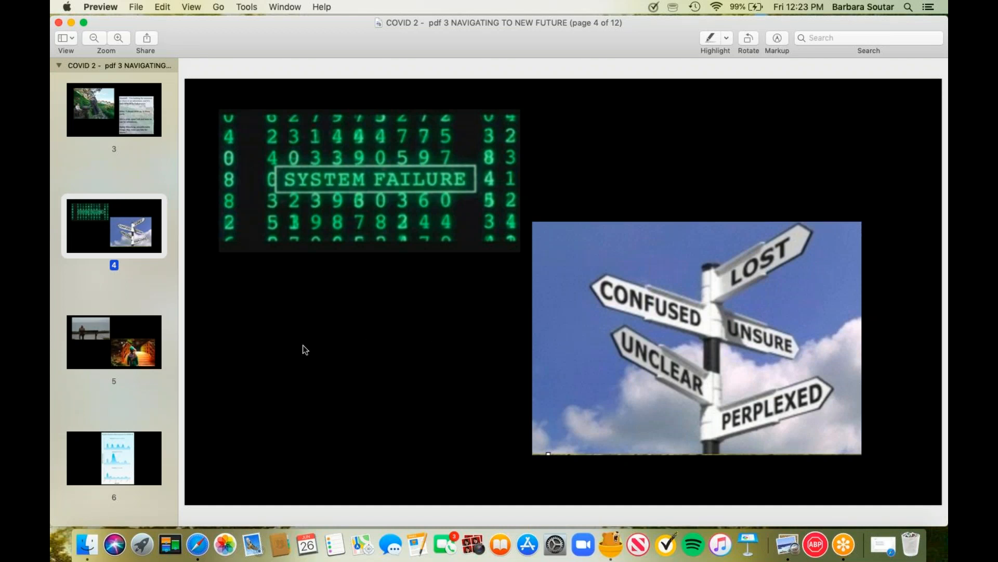
- Go to page 5, the seaside bench and glowing bridge slide
{"action": "left_click", "coordinate": [113, 341]}
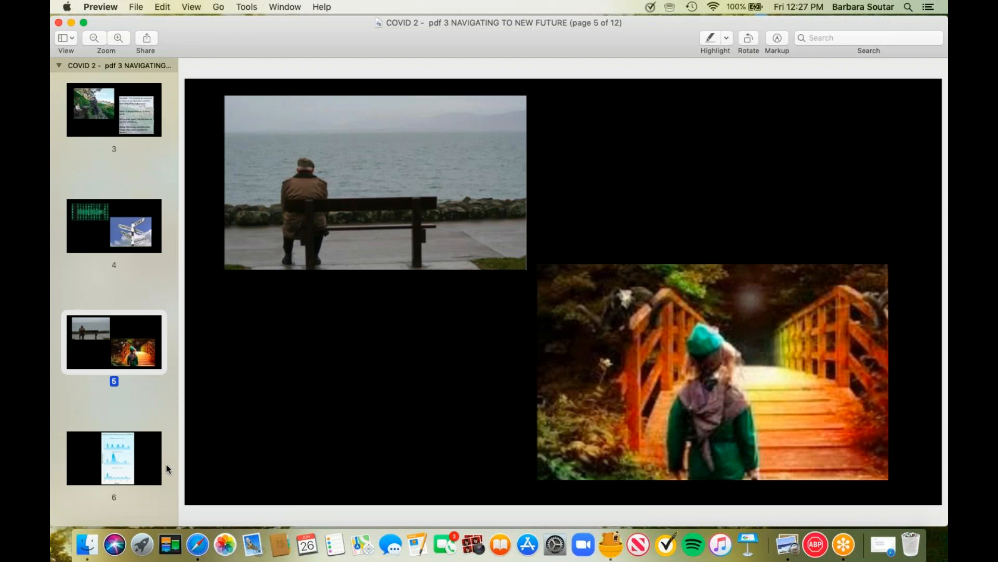
{"action": "mouse_move", "coordinate": [146, 468]}
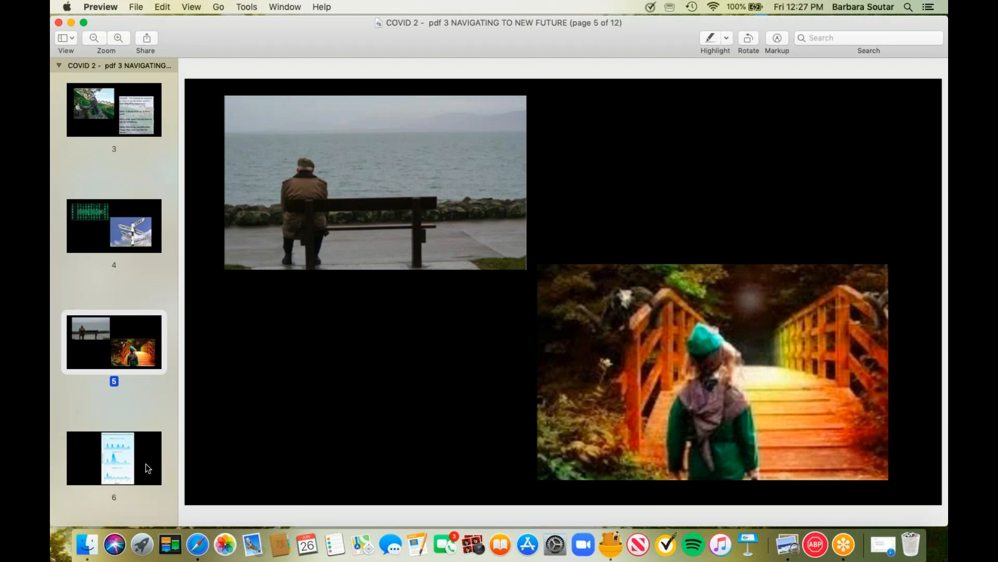
{"action": "left_click", "coordinate": [113, 457]}
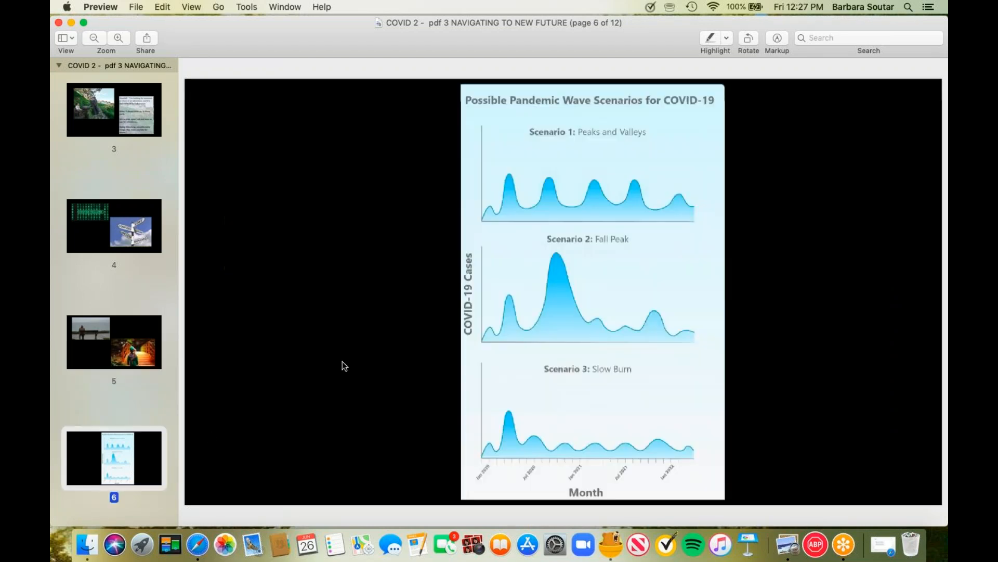
{"action": "mouse_move", "coordinate": [373, 339]}
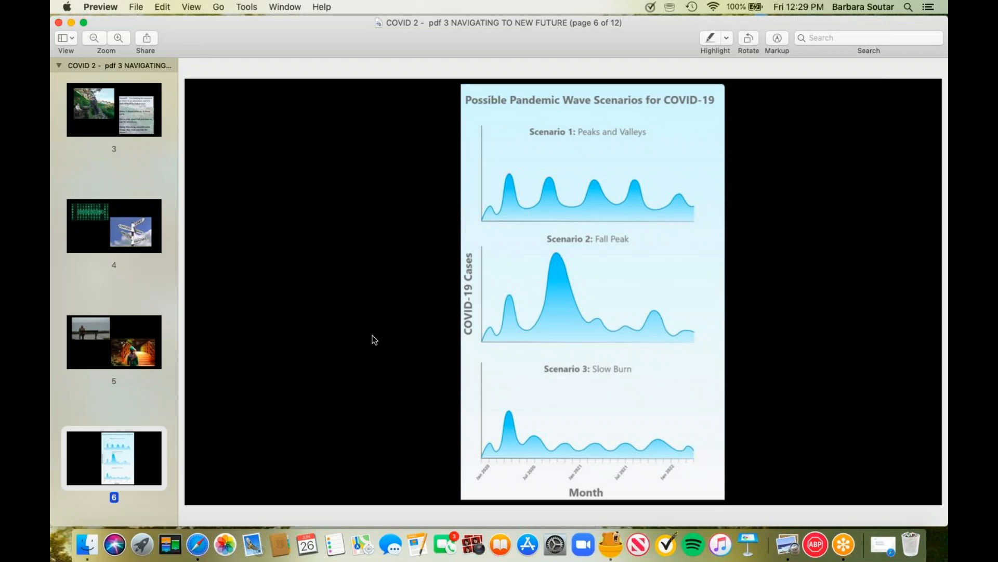
{"action": "mouse_move", "coordinate": [497, 349]}
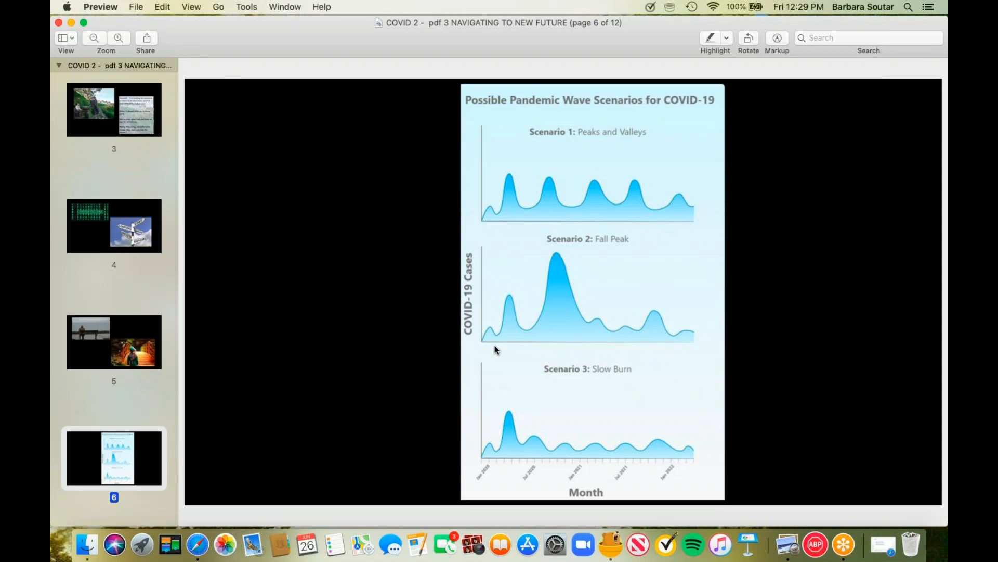
{"action": "mouse_move", "coordinate": [432, 350]}
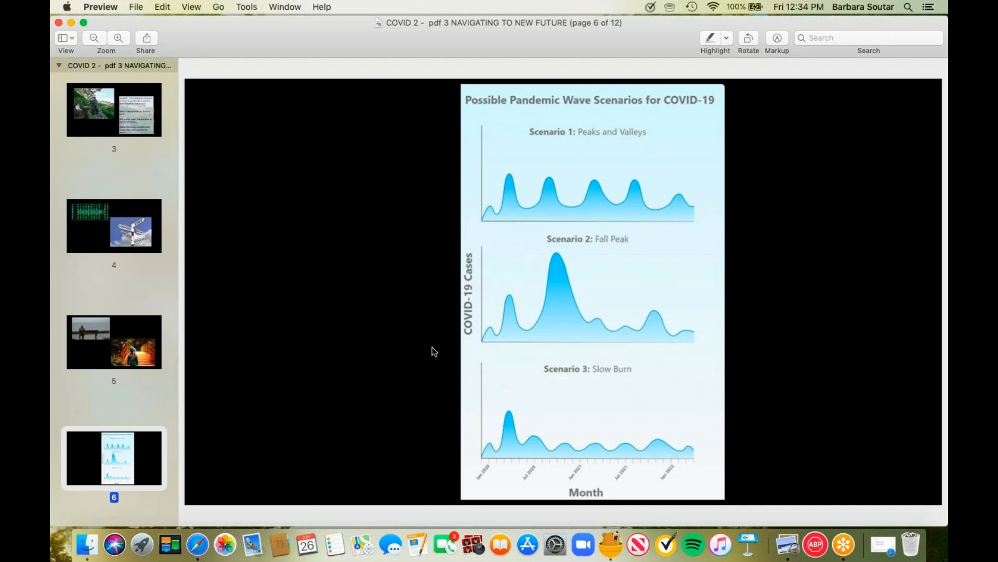
{"action": "mouse_move", "coordinate": [302, 396]}
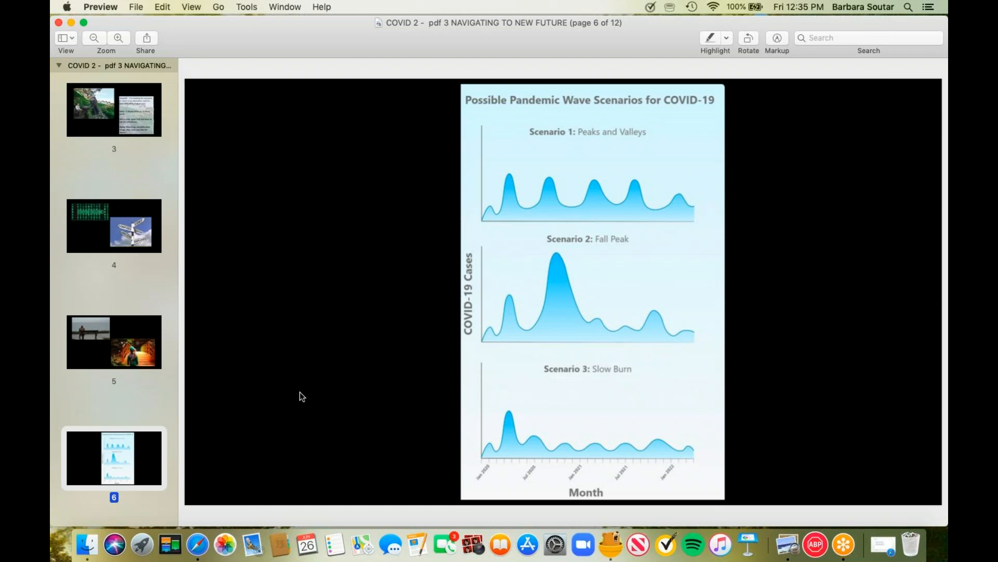
{"action": "mouse_move", "coordinate": [163, 407]}
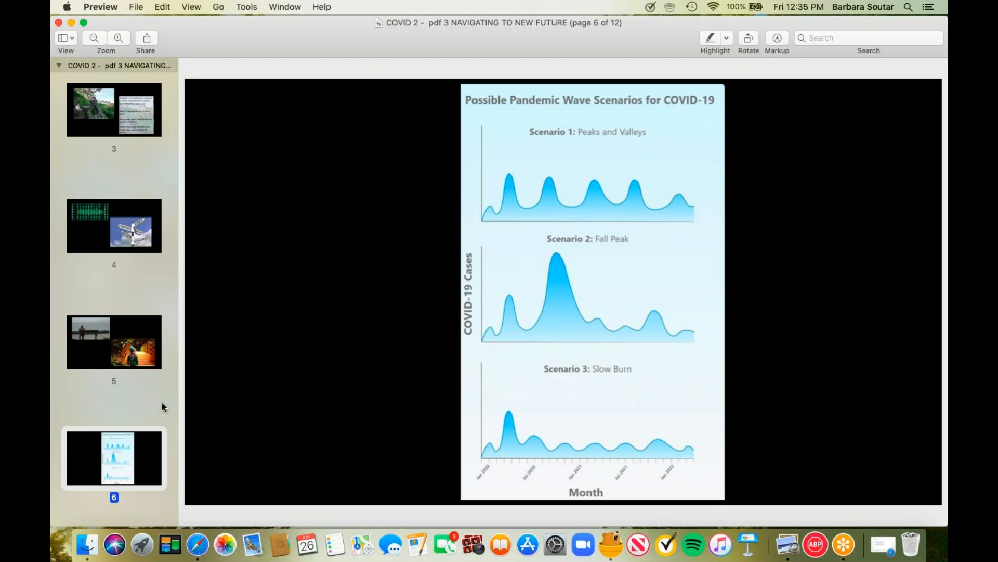
{"action": "scroll", "scroll_direction": "down", "scroll_amount": 3}
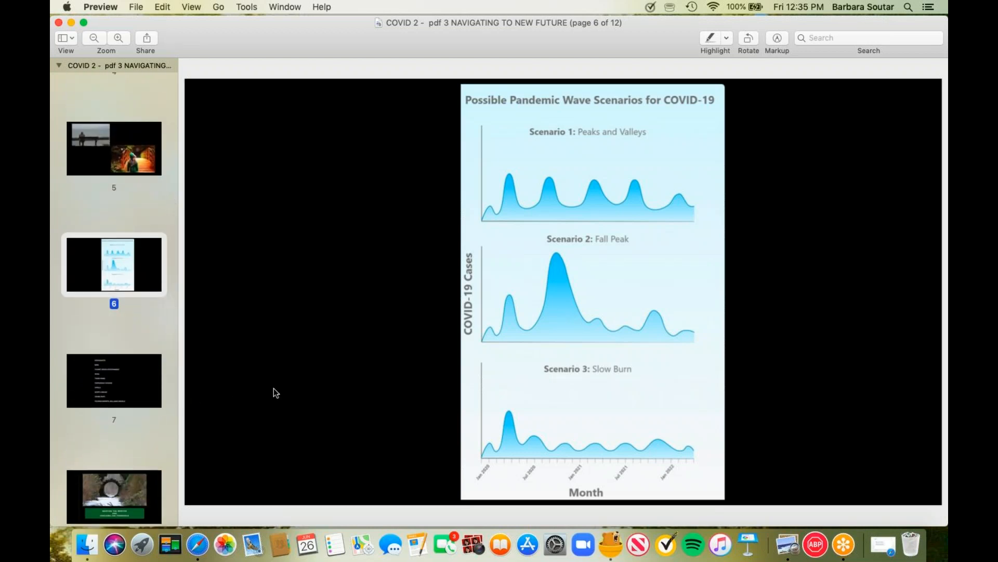
- Go to page 7, the list of affected sectors from restaurants to housing markets
{"action": "left_click", "coordinate": [113, 380]}
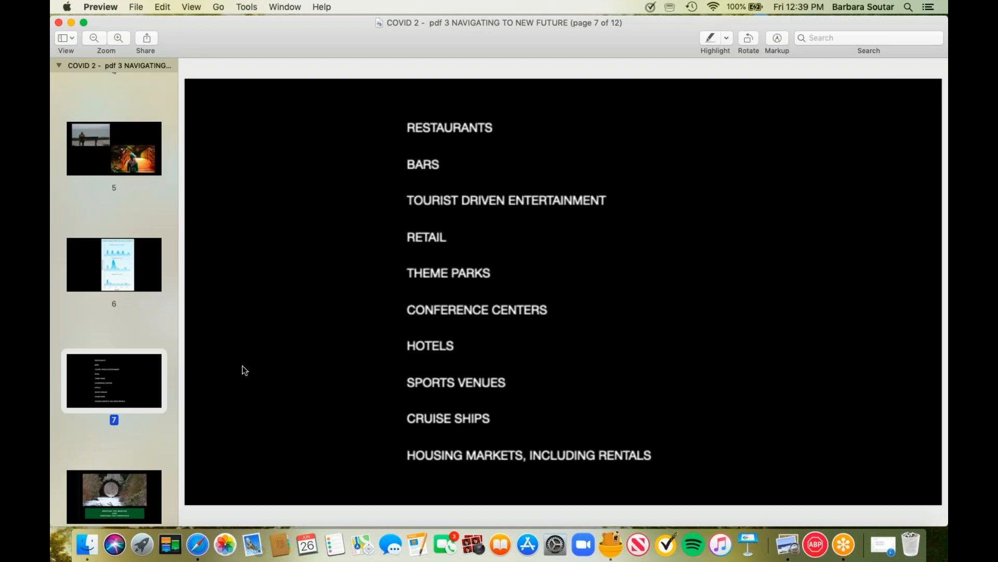
{"action": "mouse_move", "coordinate": [171, 393]}
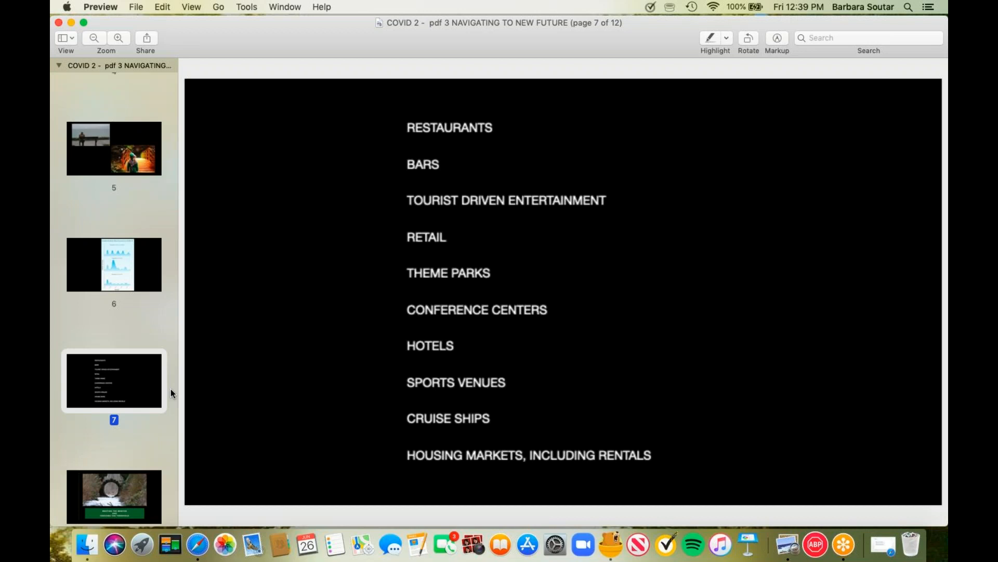
{"action": "mouse_move", "coordinate": [125, 482]}
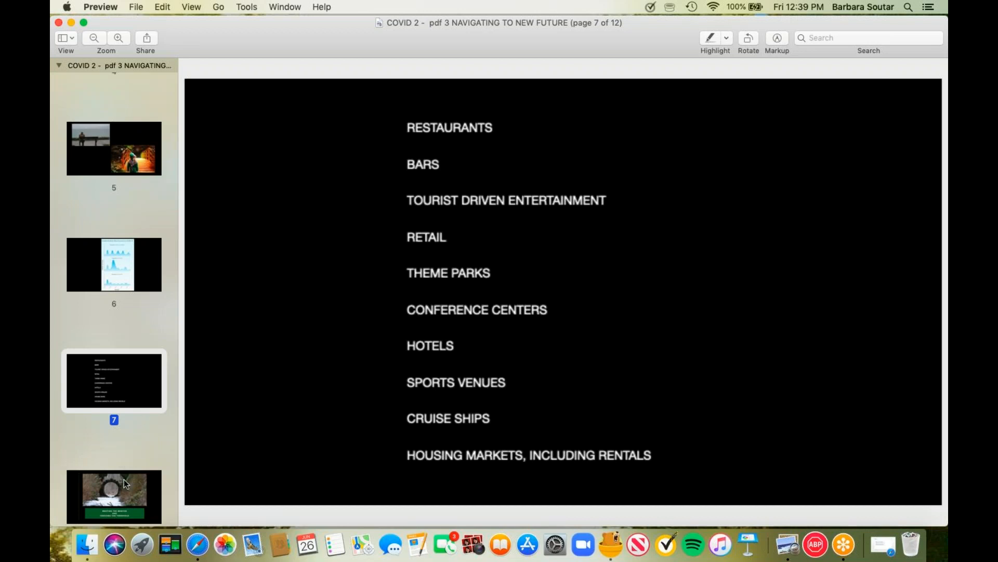
{"action": "scroll", "scroll_direction": "down", "scroll_amount": 3}
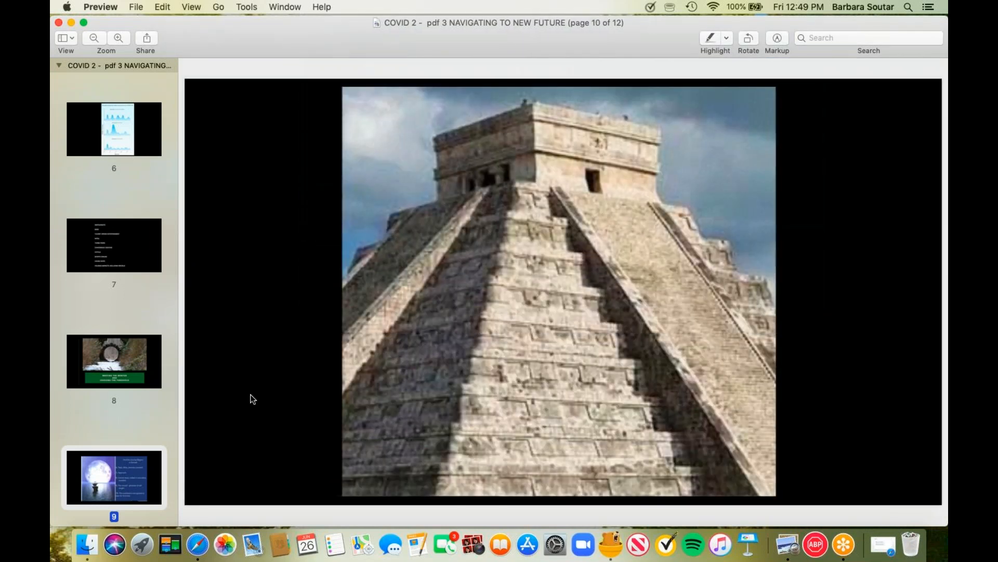
{"action": "scroll", "scroll_direction": "down", "scroll_amount": 3}
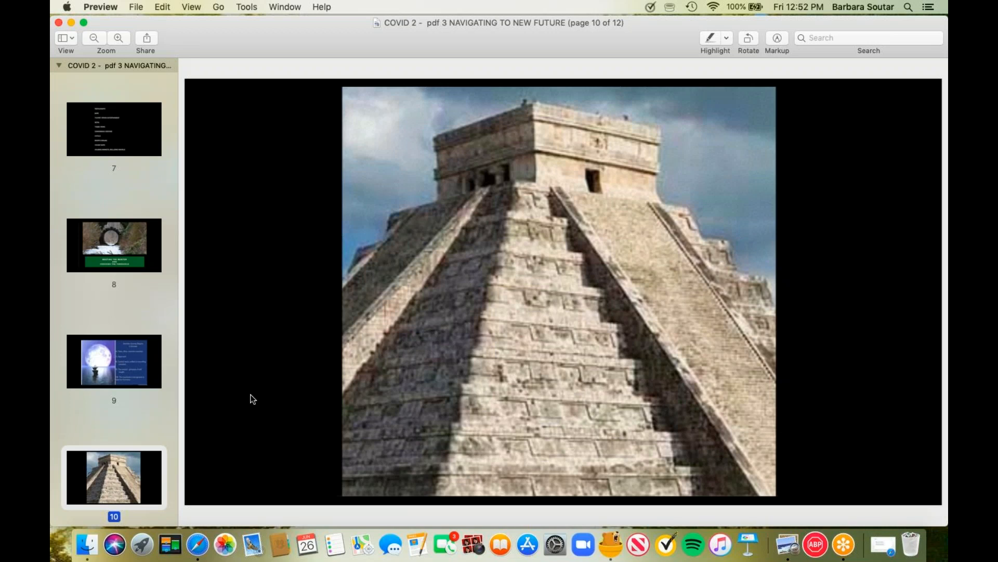
{"action": "scroll", "scroll_direction": "down", "scroll_amount": 3}
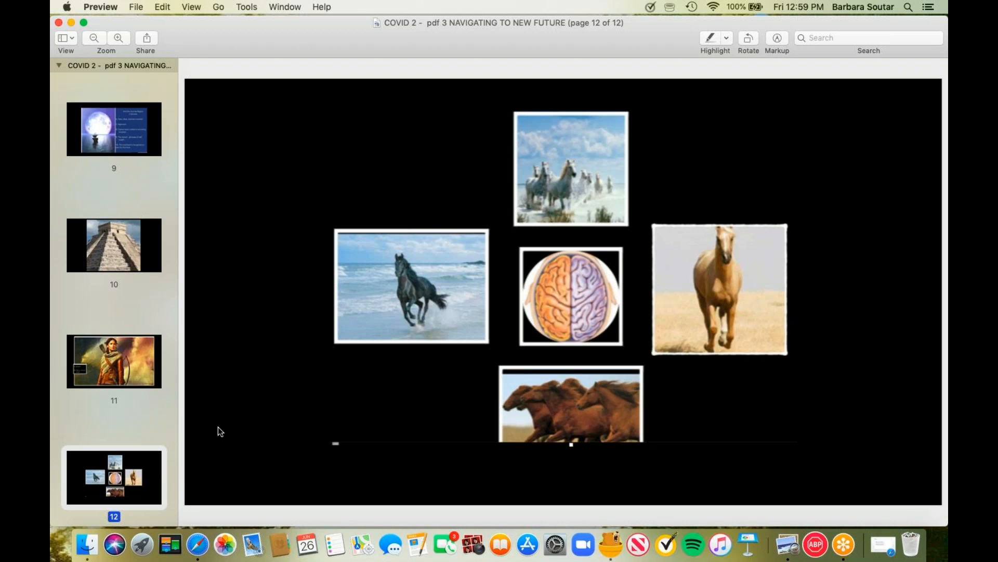
{"action": "mouse_move", "coordinate": [240, 373]}
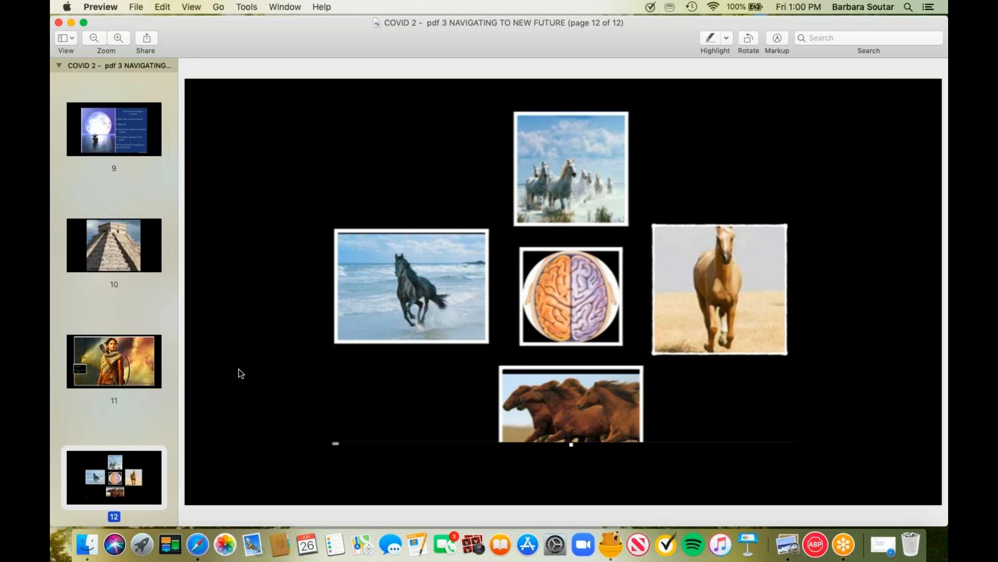
{"action": "mouse_move", "coordinate": [282, 405]}
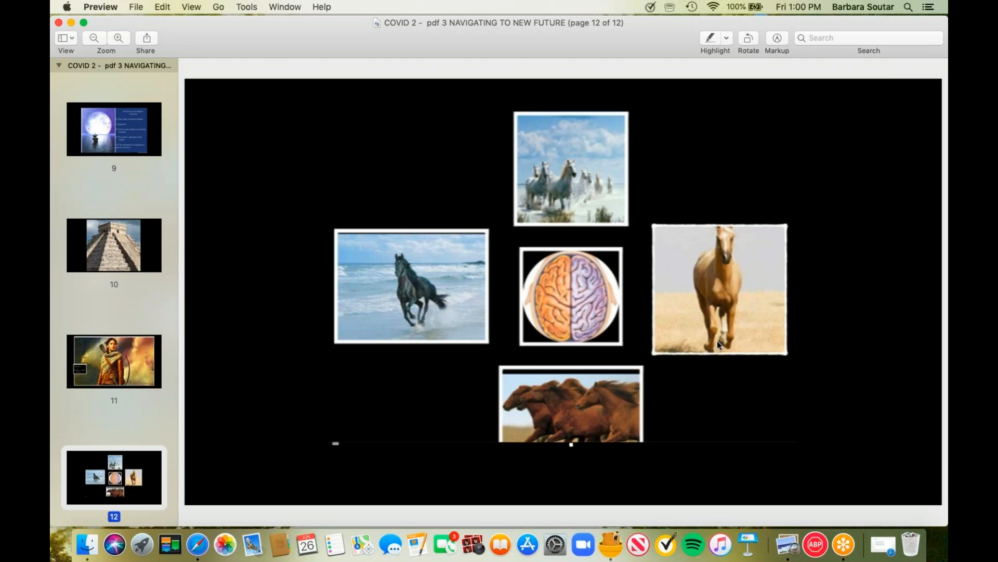
{"action": "mouse_move", "coordinate": [395, 422]}
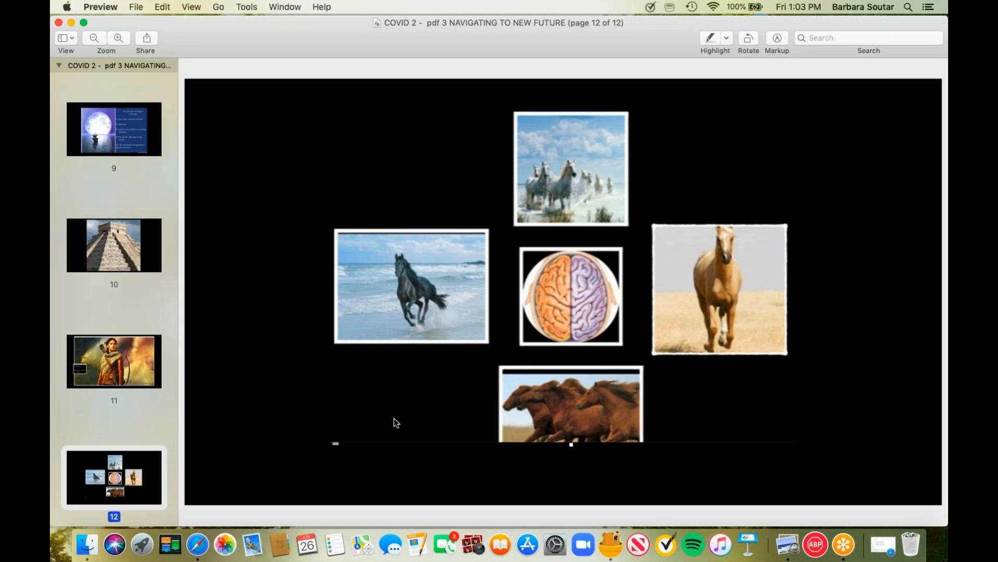
{"action": "mouse_move", "coordinate": [285, 416]}
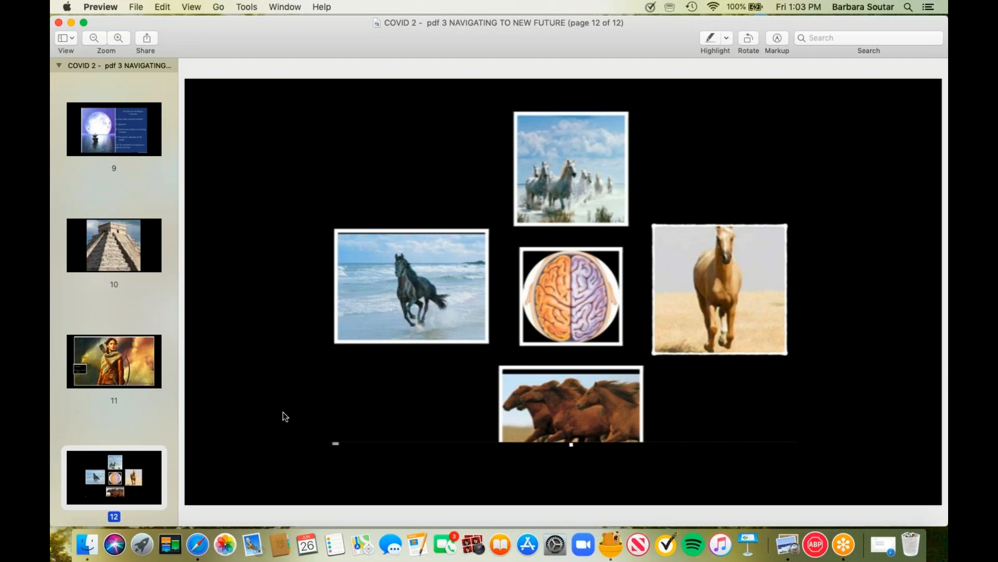
{"action": "mouse_move", "coordinate": [267, 179]}
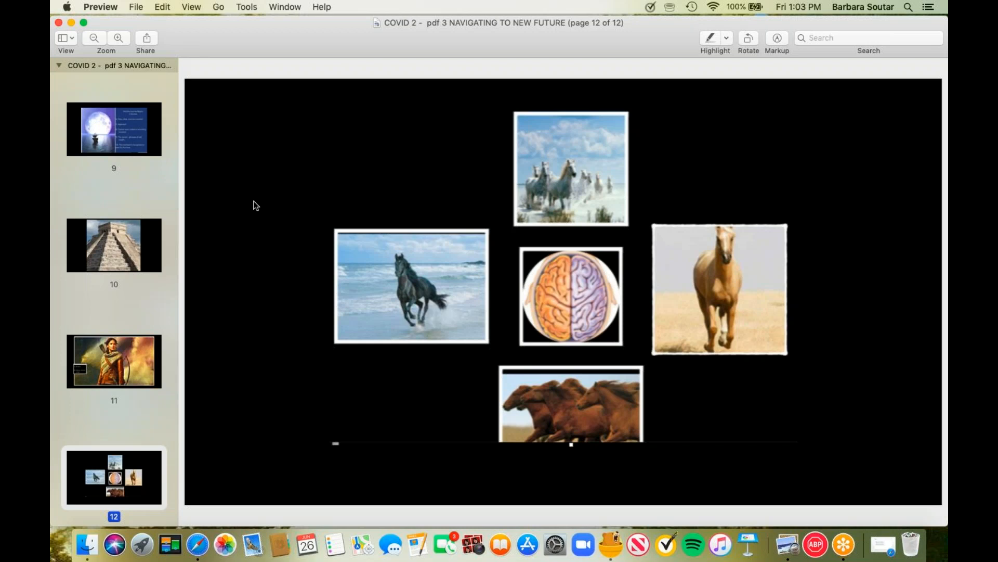
{"action": "mouse_move", "coordinate": [267, 310]}
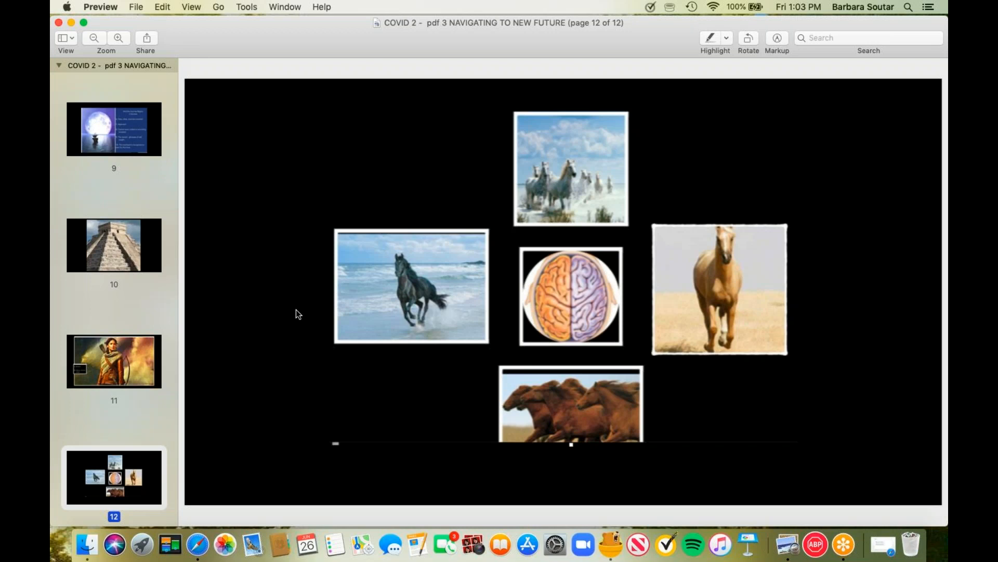
{"action": "mouse_move", "coordinate": [330, 98]}
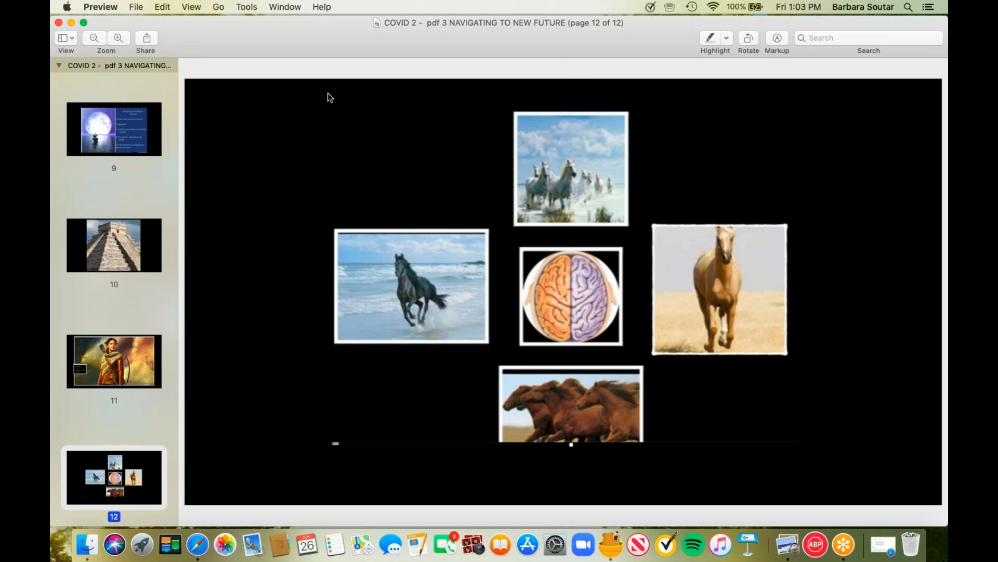
{"action": "mouse_move", "coordinate": [359, 127]}
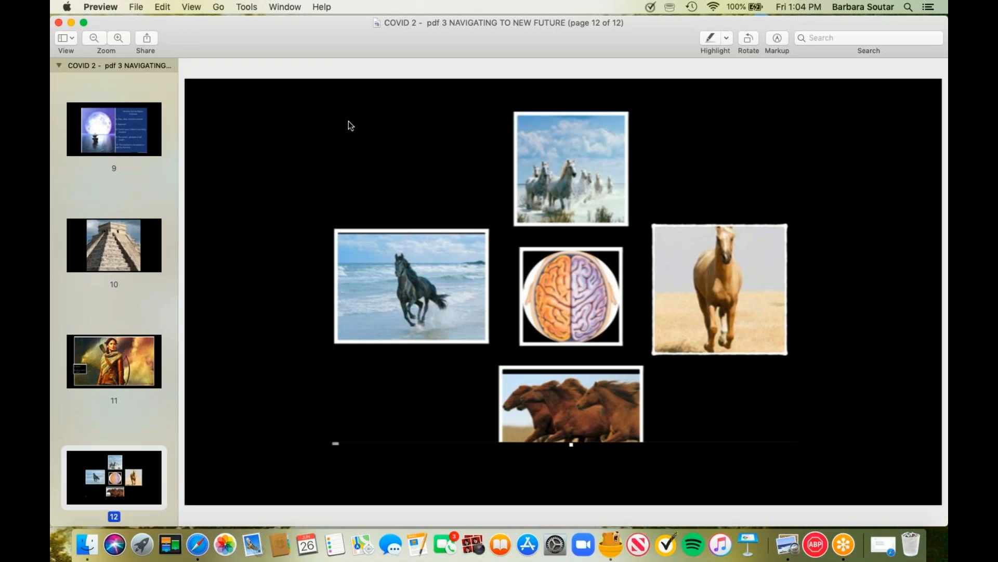
{"action": "mouse_move", "coordinate": [340, 148]}
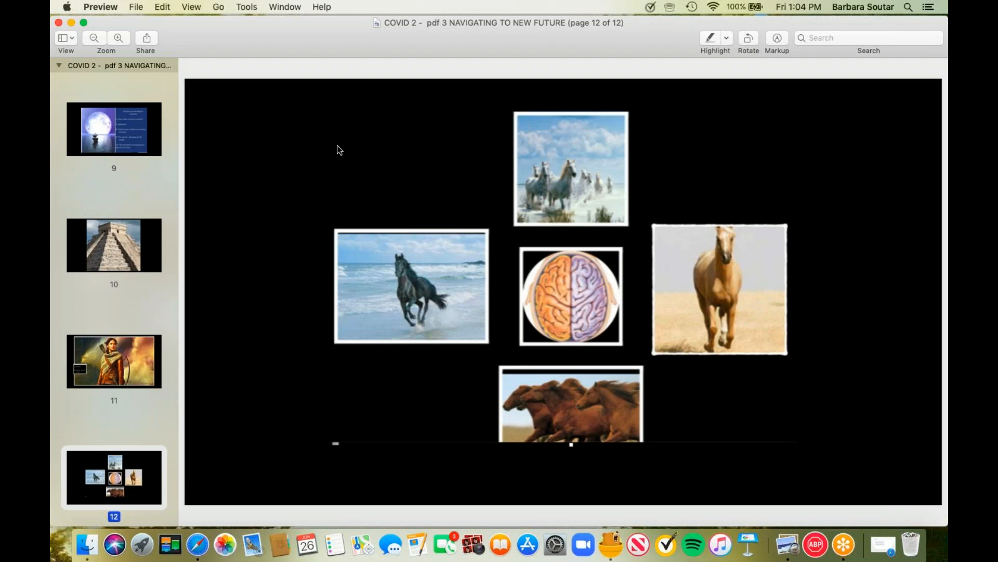
{"action": "mouse_move", "coordinate": [314, 158]}
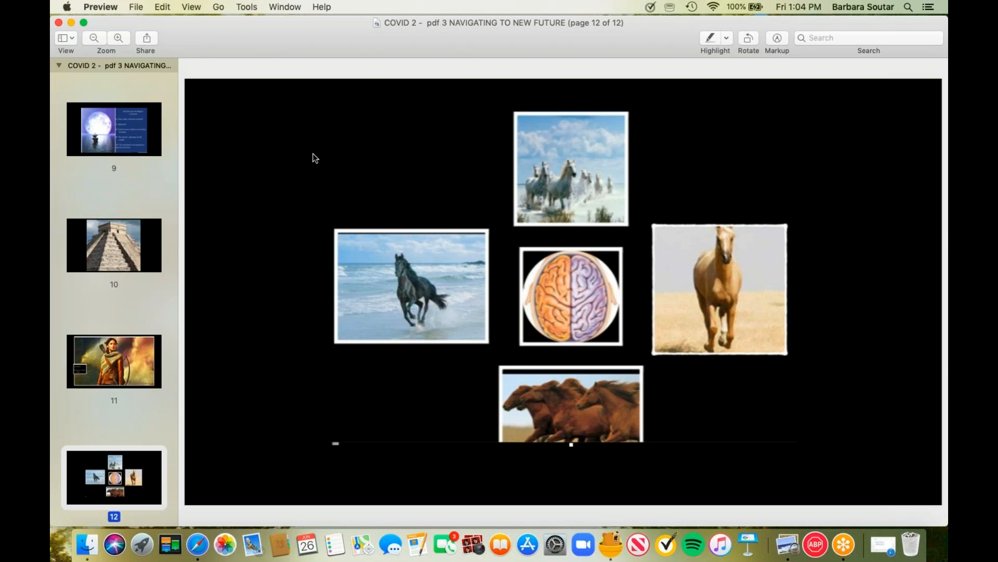
{"action": "mouse_move", "coordinate": [285, 194]}
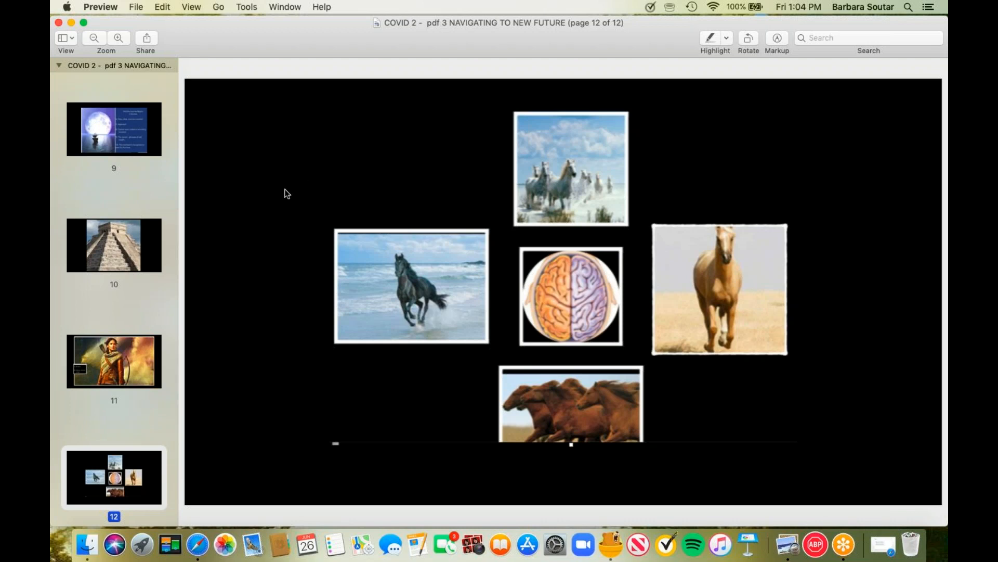
{"action": "mouse_move", "coordinate": [187, 104]}
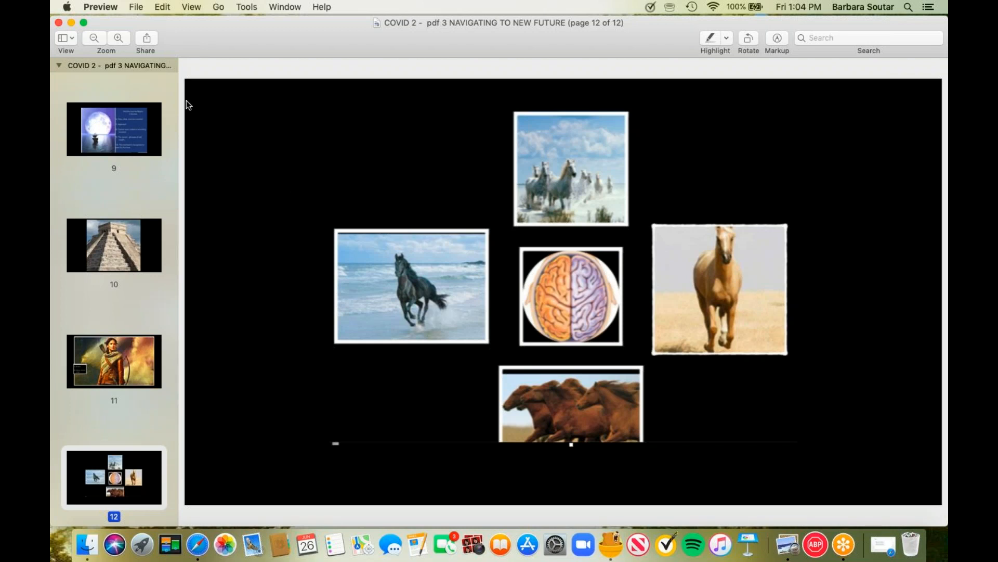